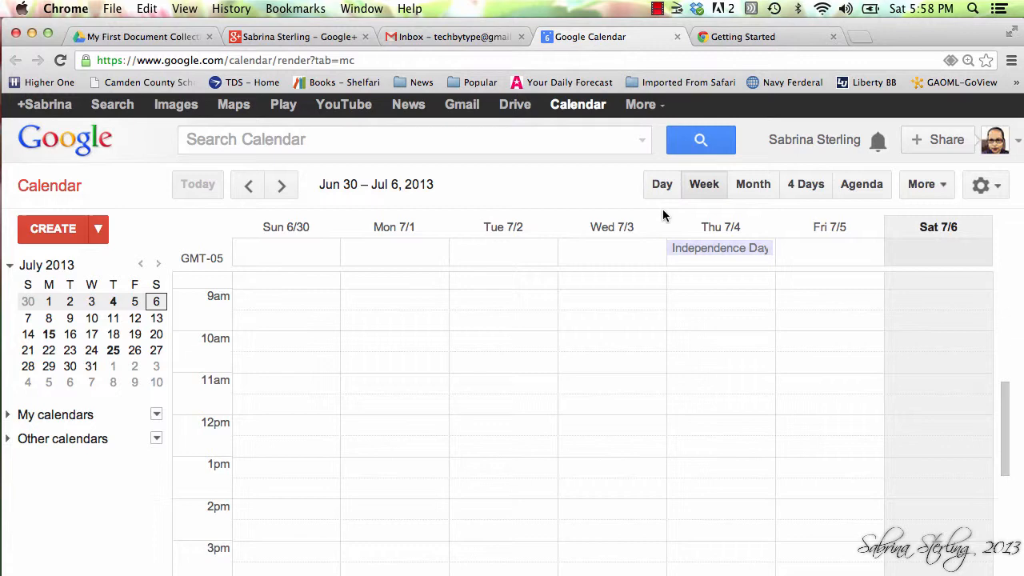
pyautogui.moveTo(302, 303)
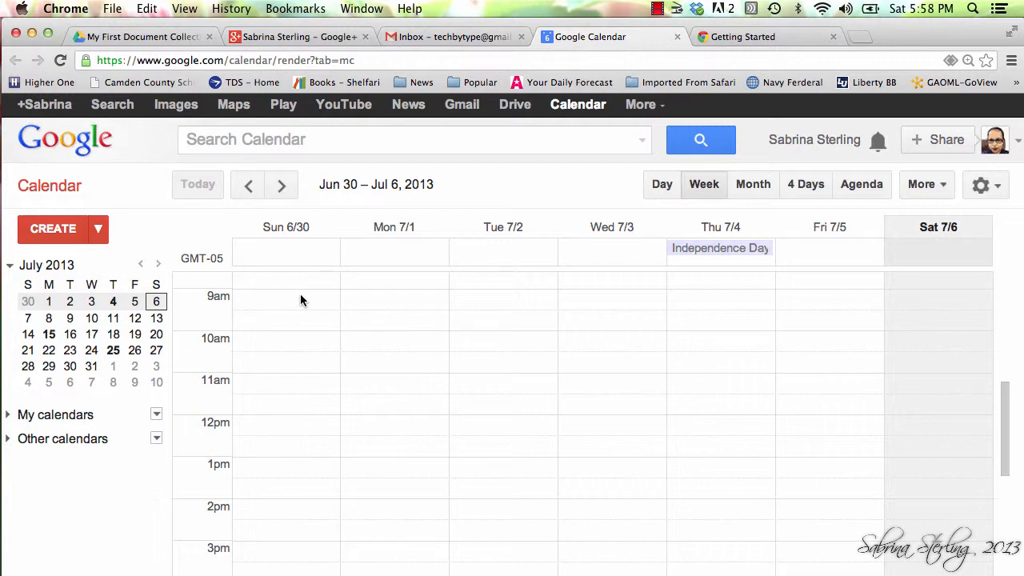
# Create a 'Google Docs Training' event on Sunday June 30, 9–11:30am, via the quick form
pyautogui.moveTo(285, 295); pyautogui.dragTo(285, 339)
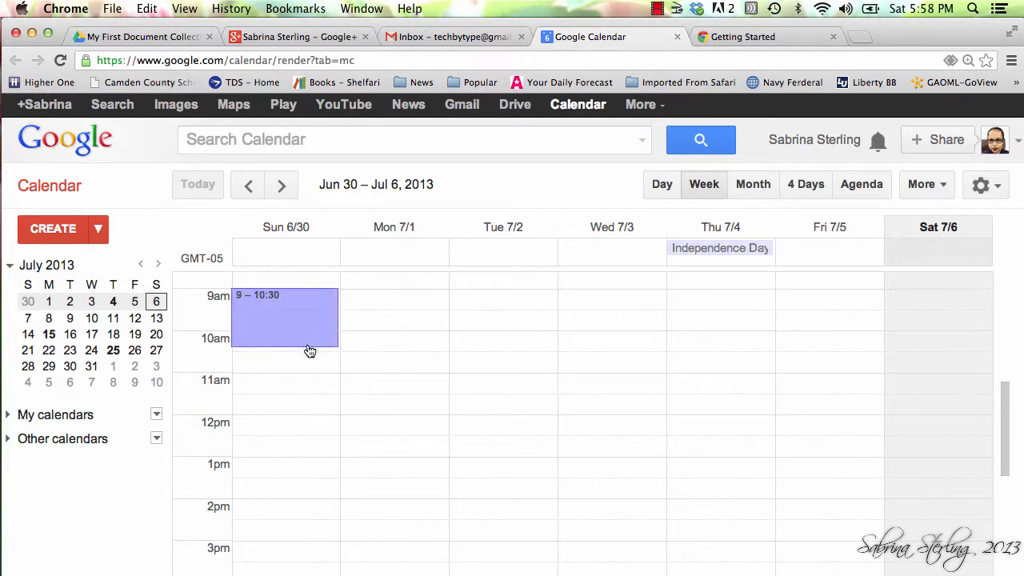
pyautogui.moveTo(311, 351); pyautogui.dragTo(310, 381)
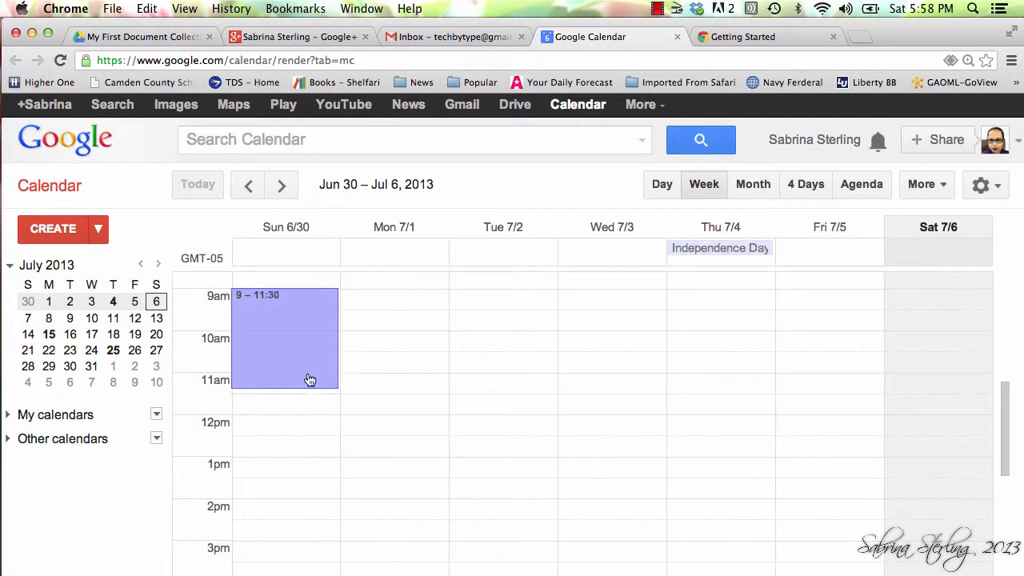
pyautogui.click(285, 336)
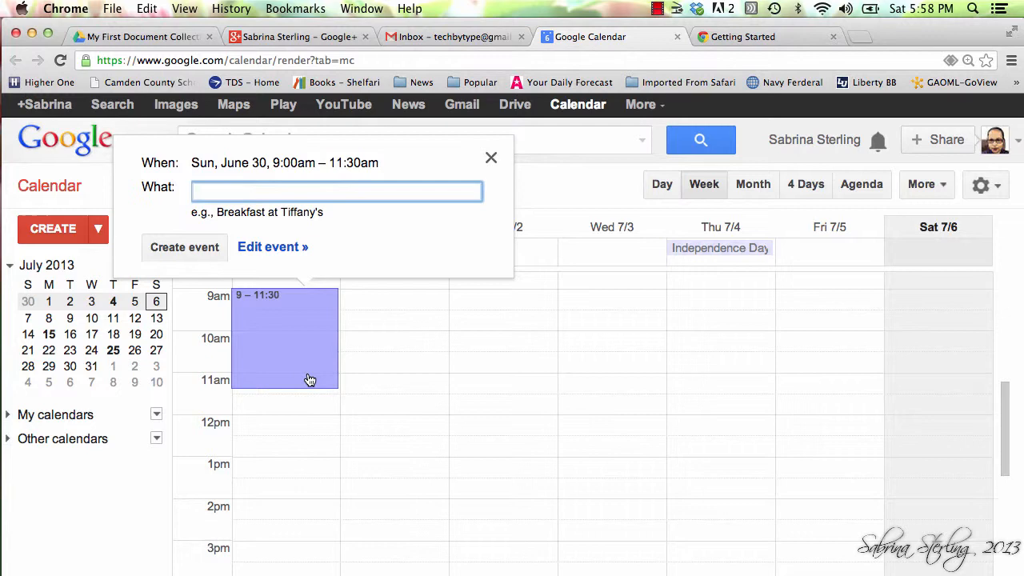
pyautogui.write('Google Docs')
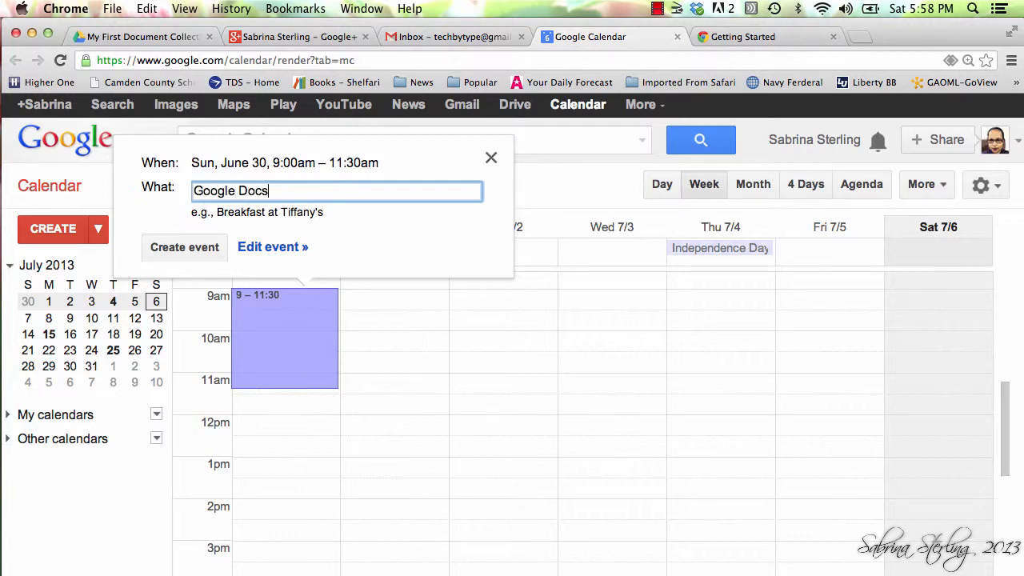
pyautogui.click(184, 247)
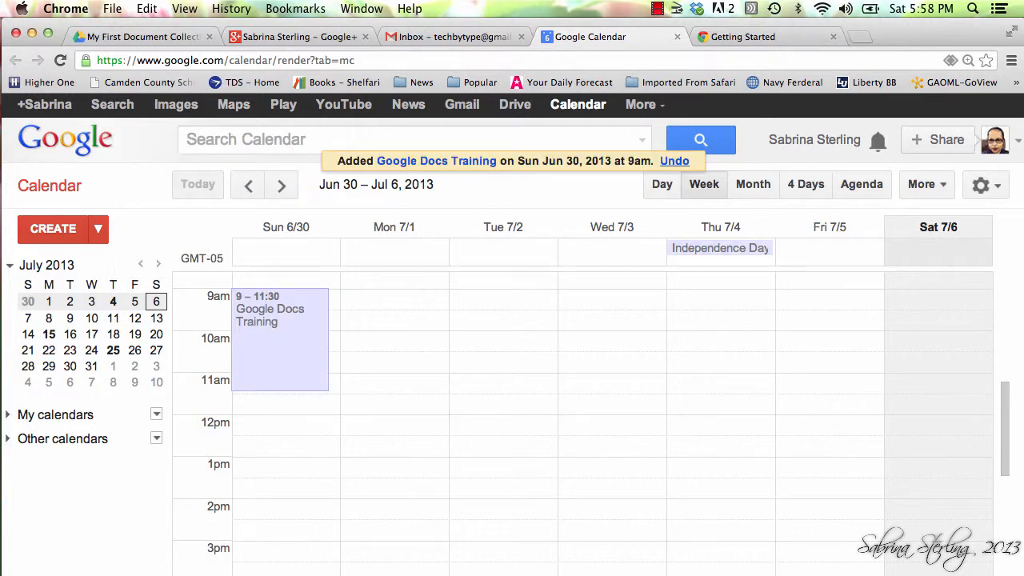
pyautogui.moveTo(252, 389)
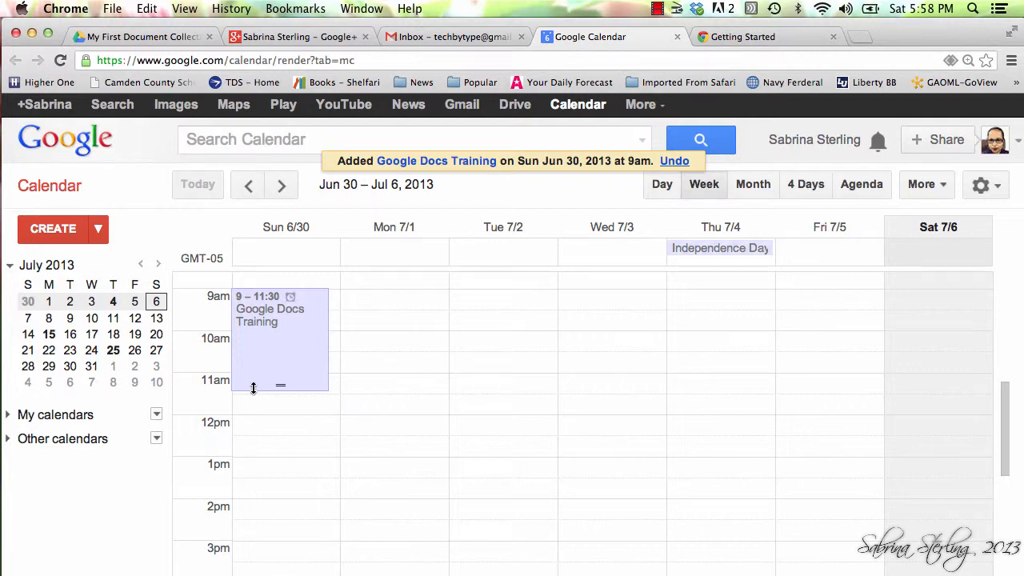
# Stretch the event's bottom edge so it ends at 1pm
pyautogui.moveTo(253, 386); pyautogui.dragTo(256, 407)
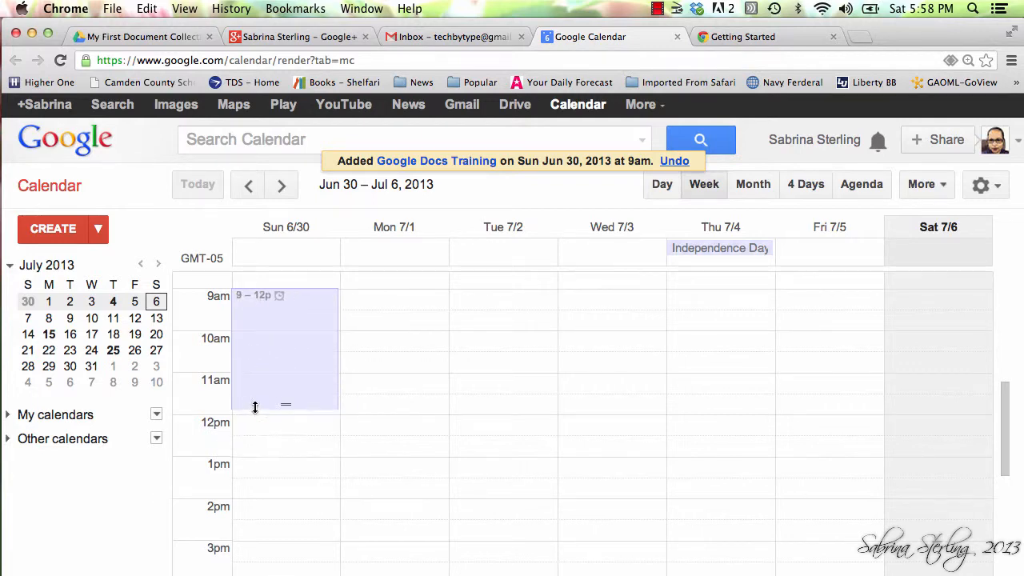
pyautogui.moveTo(285, 407); pyautogui.dragTo(285, 445)
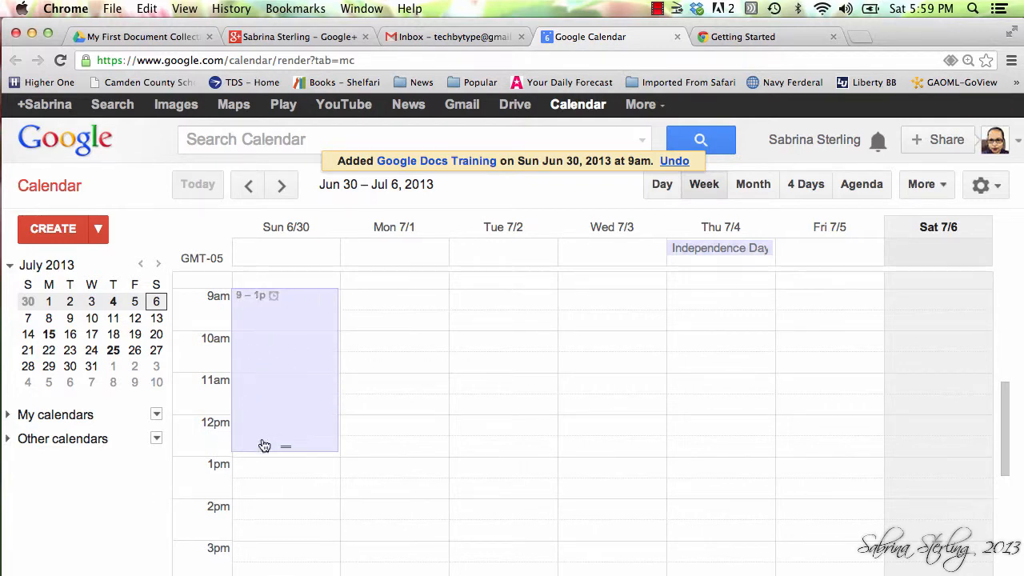
pyautogui.moveTo(285, 445); pyautogui.dragTo(285, 389)
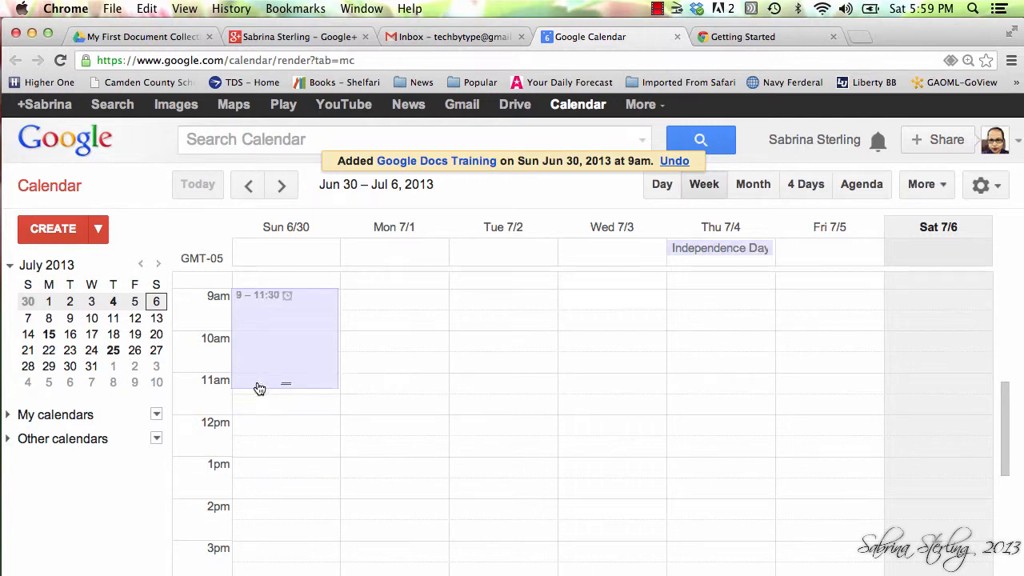
pyautogui.moveTo(284, 384); pyautogui.dragTo(285, 432)
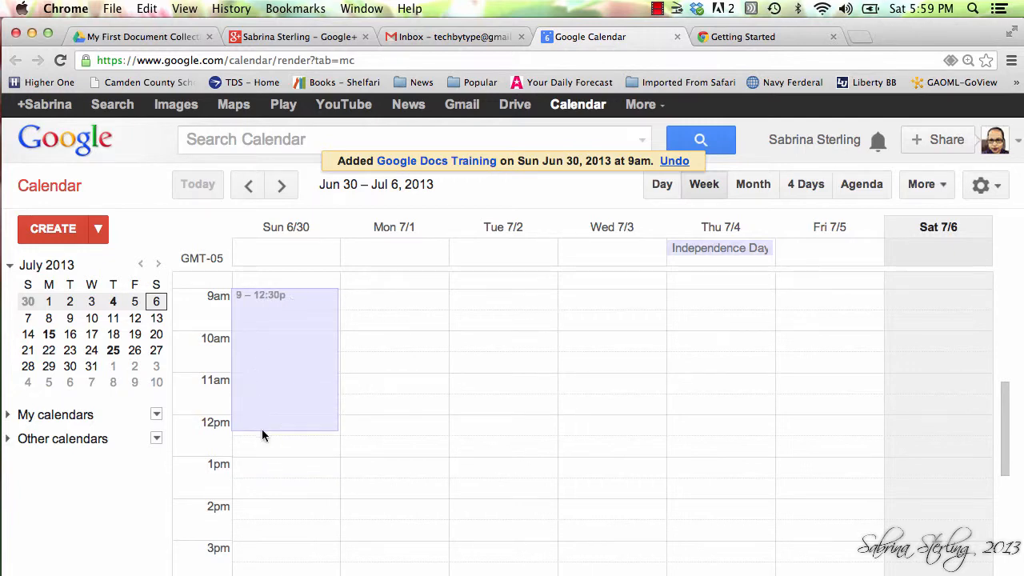
pyautogui.moveTo(285, 432); pyautogui.dragTo(280, 447)
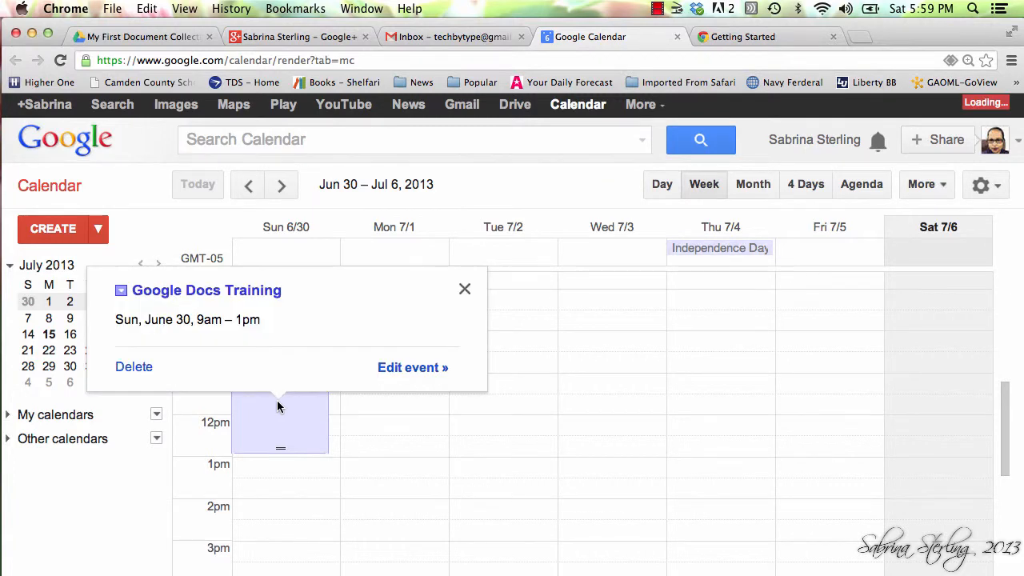
# Enter Rec Center Computer Lab in the event's Where field in the full details form
pyautogui.click(413, 367)
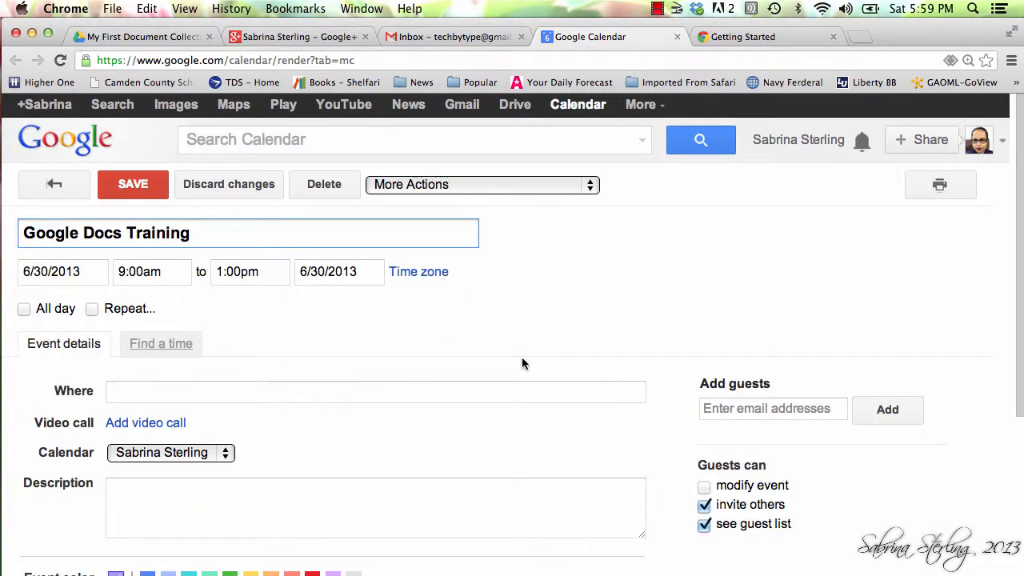
pyautogui.scroll(-3)
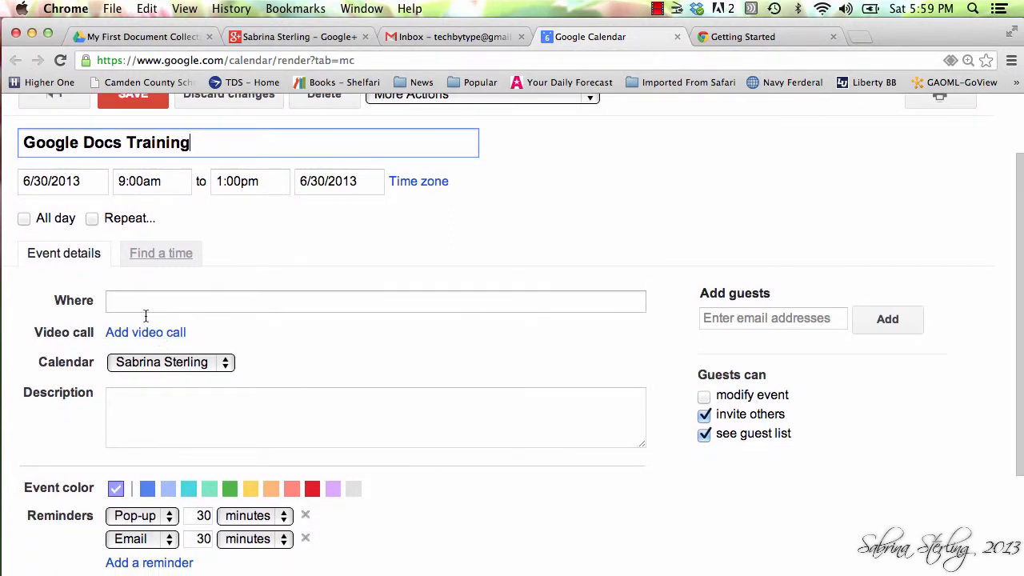
pyautogui.click(375, 301)
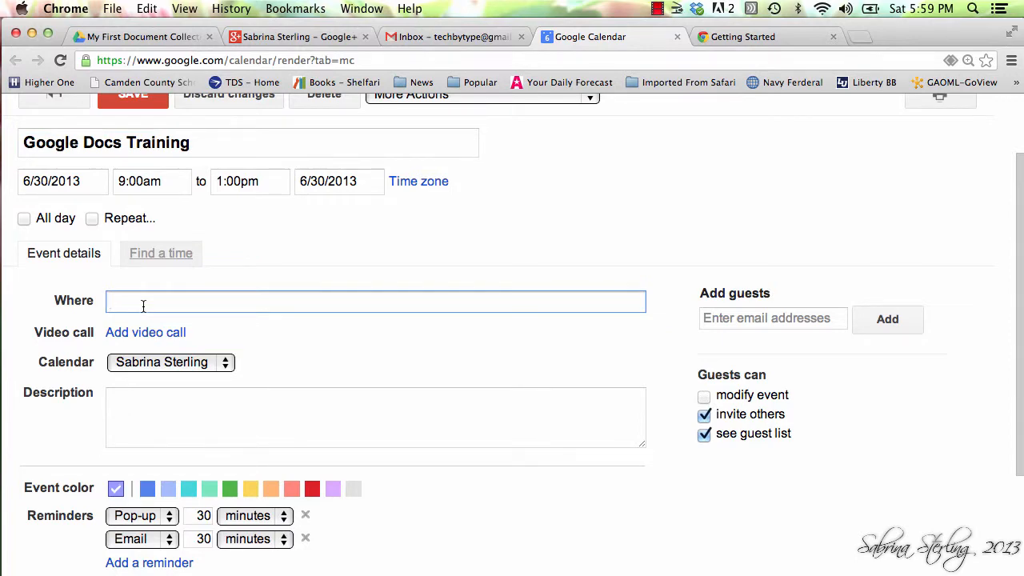
pyautogui.write('Red')
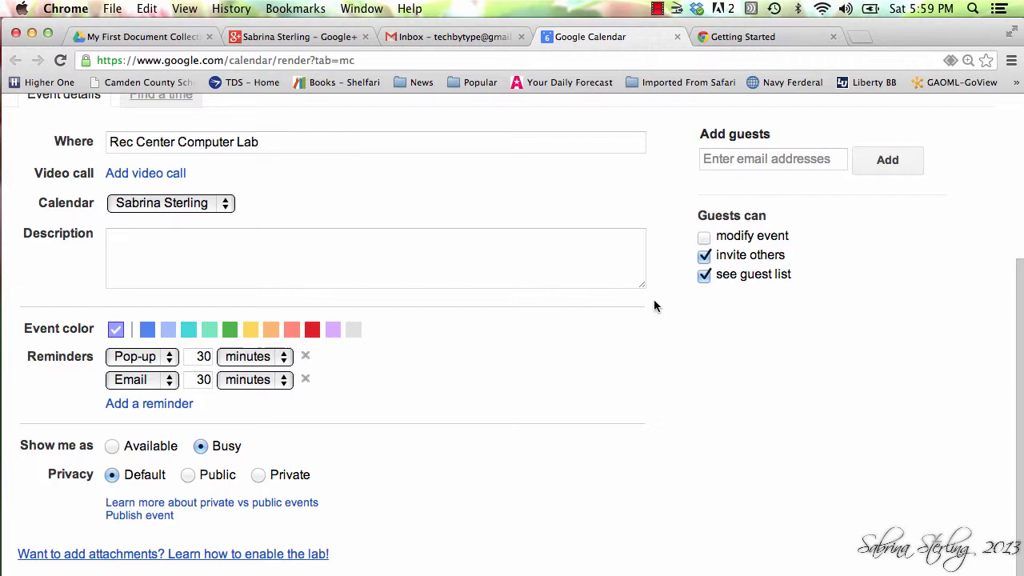
pyautogui.scroll(3)
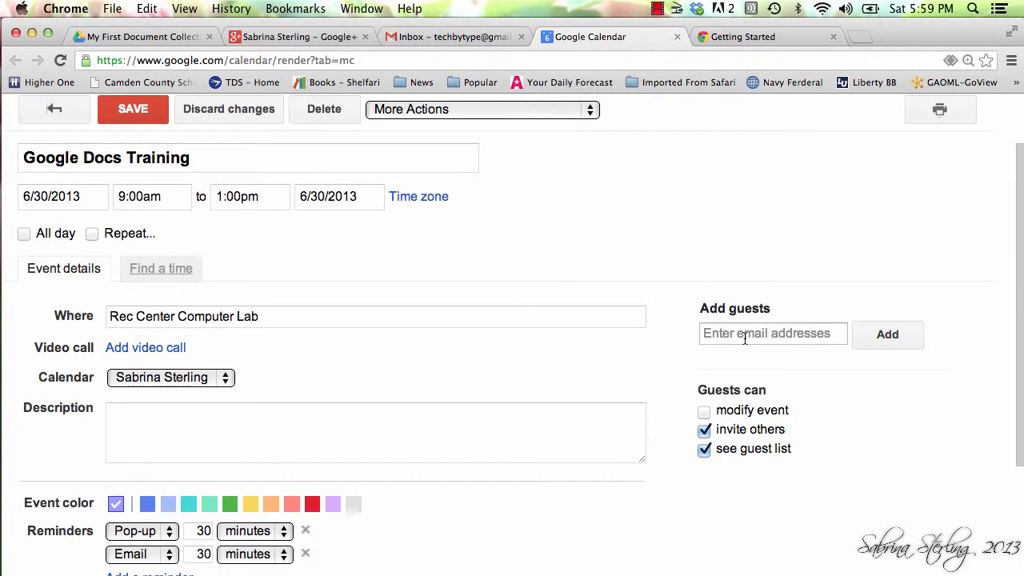
pyautogui.click(773, 334)
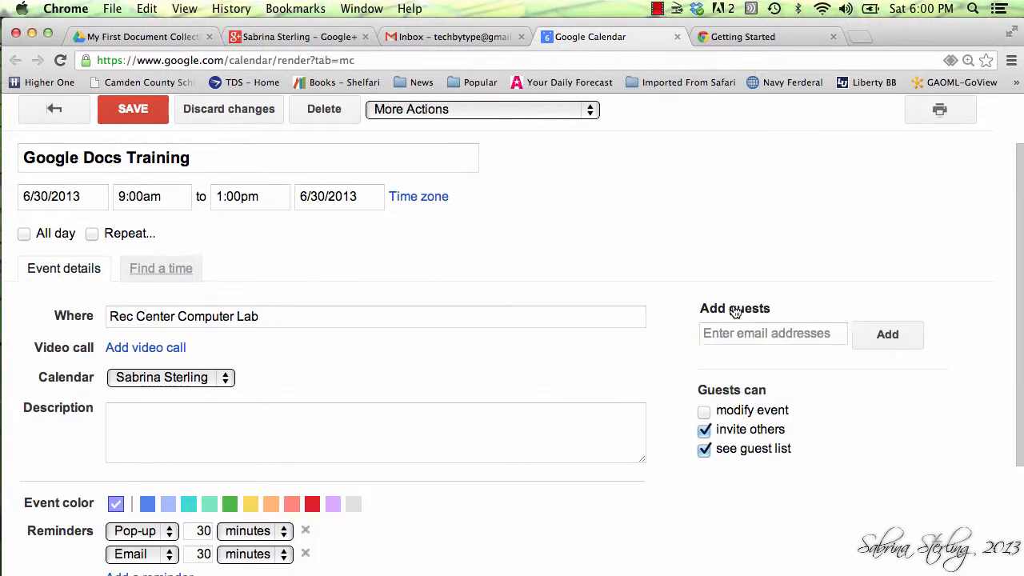
pyautogui.click(771, 334)
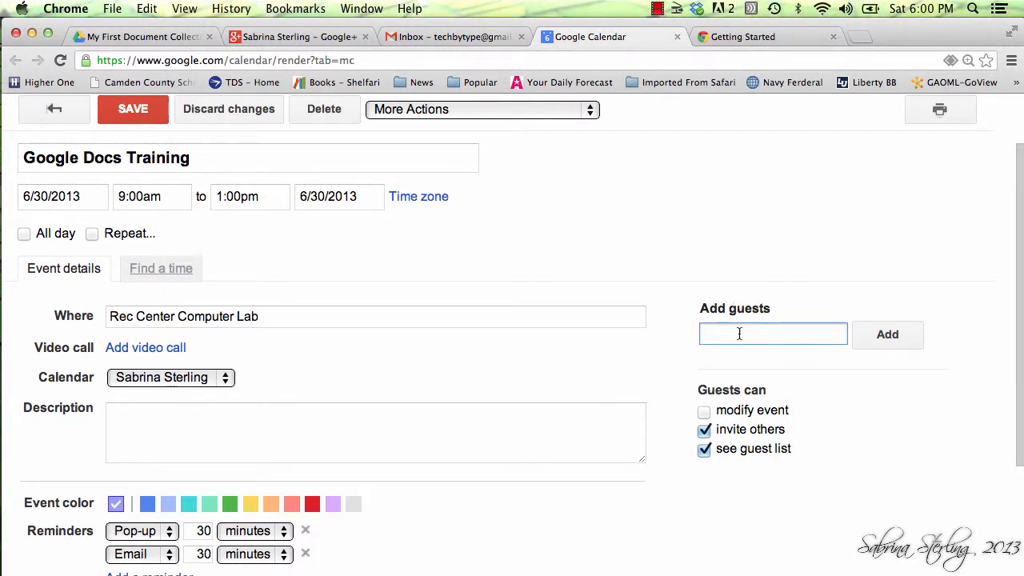
pyautogui.moveTo(535, 297)
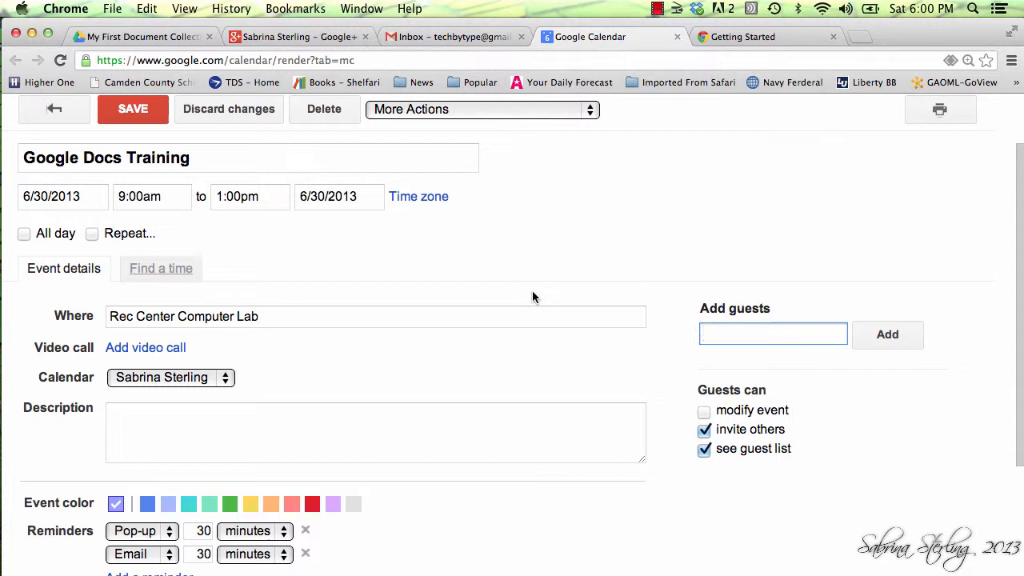
pyautogui.moveTo(542, 237)
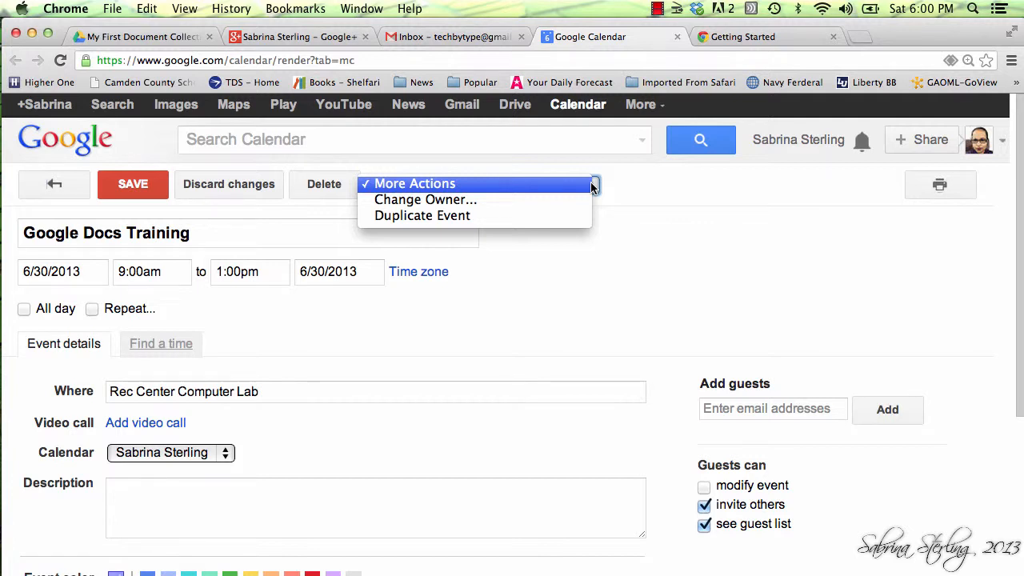
pyautogui.moveTo(678, 314)
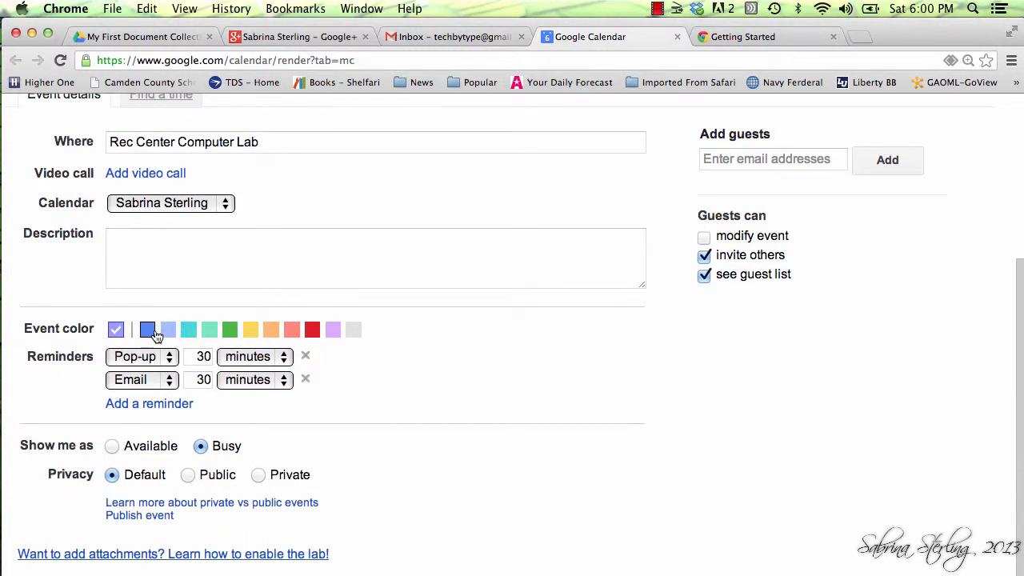
pyautogui.moveTo(148, 330)
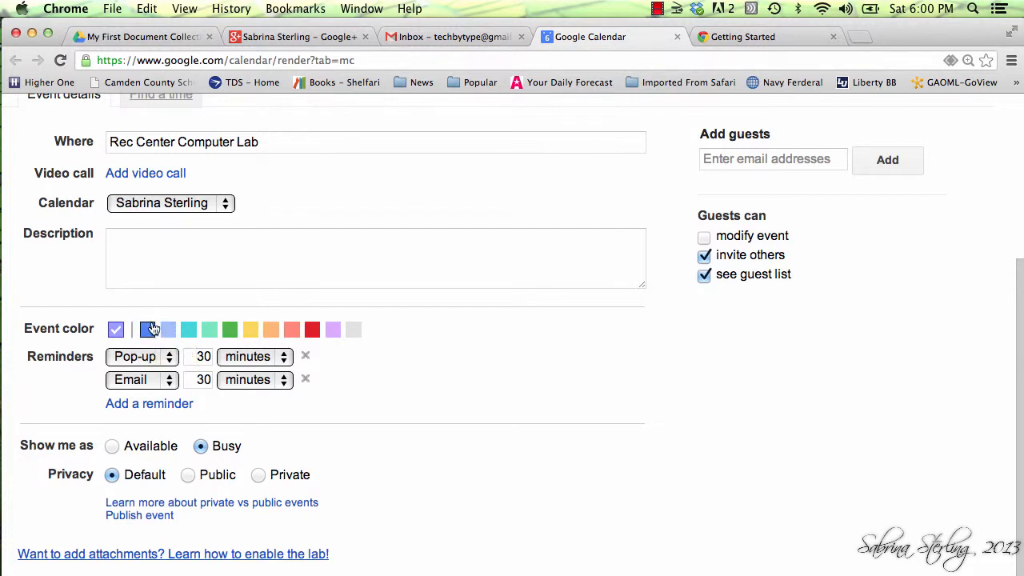
pyautogui.moveTo(272, 330)
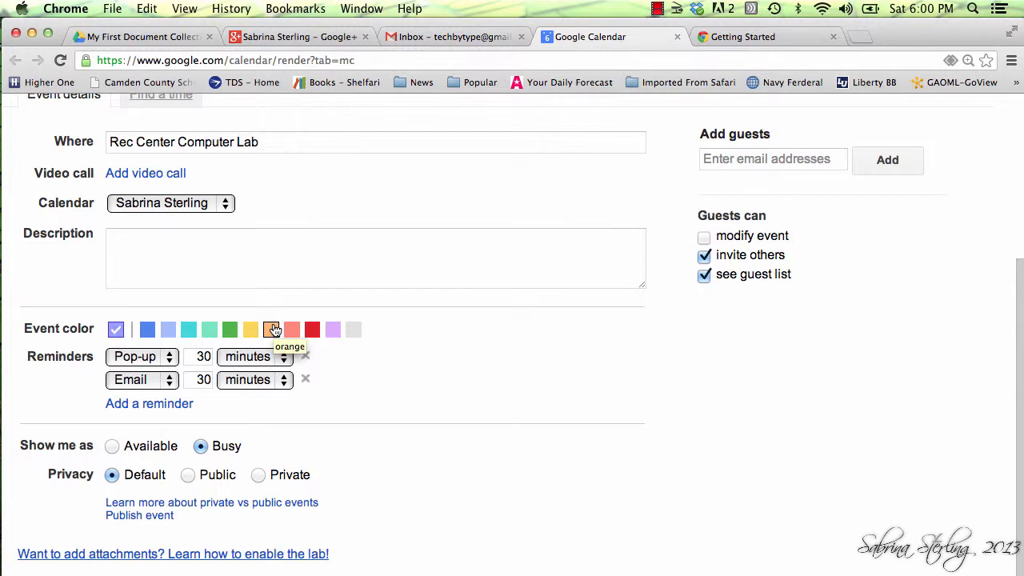
pyautogui.moveTo(344, 346)
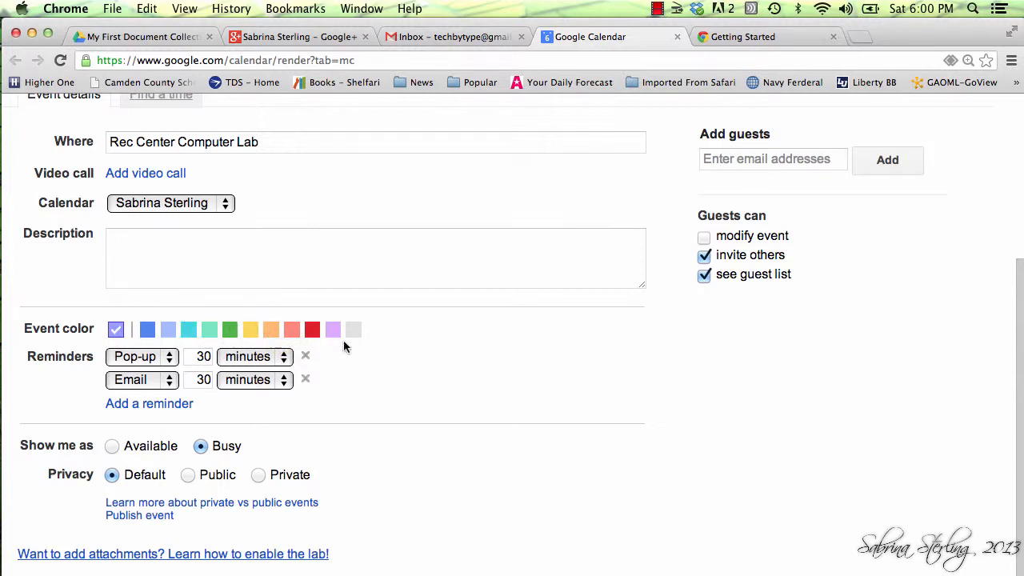
pyautogui.moveTo(404, 371)
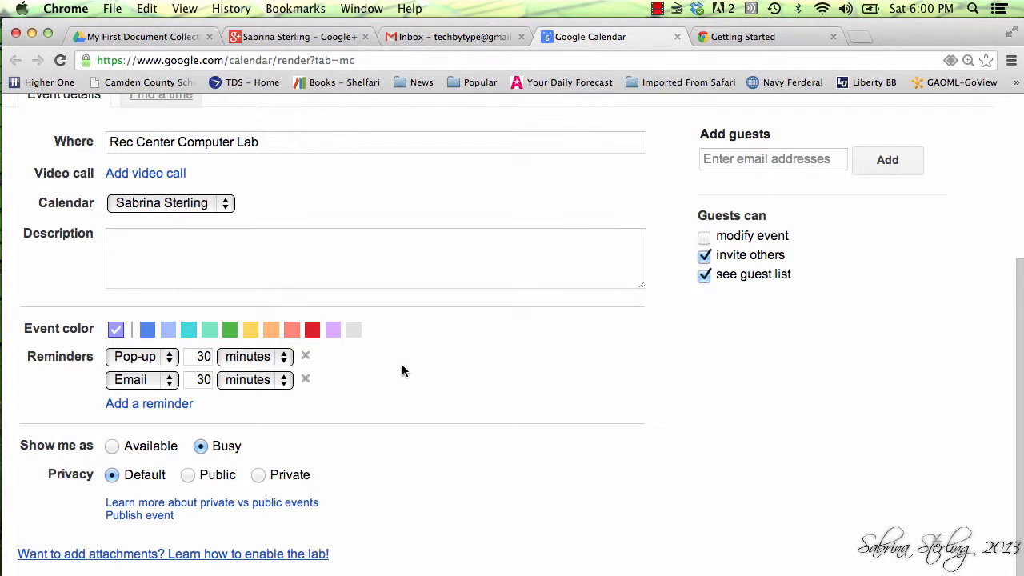
# Choose the green event colour and save the event back to week view
pyautogui.click(230, 329)
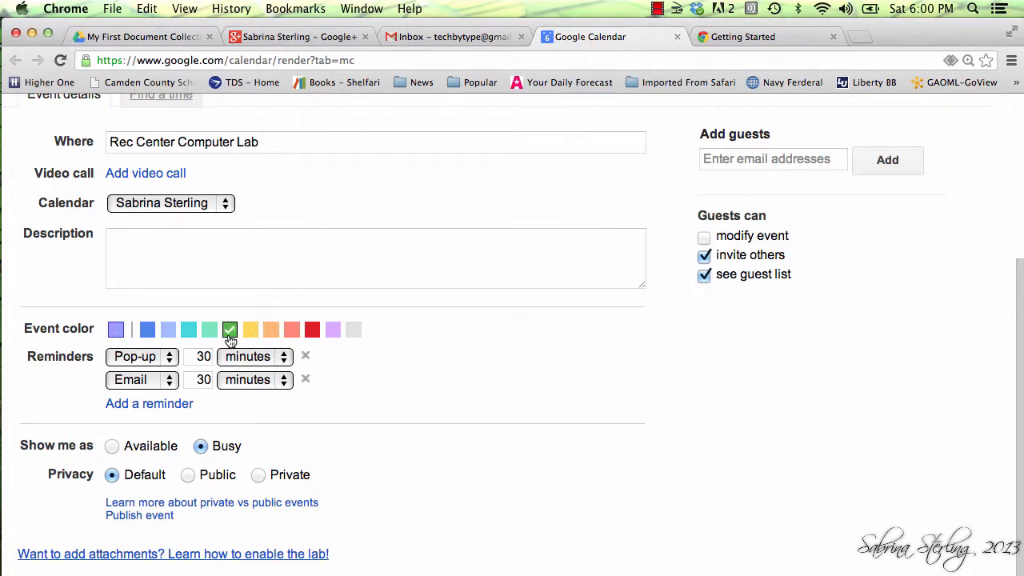
pyautogui.scroll(3)
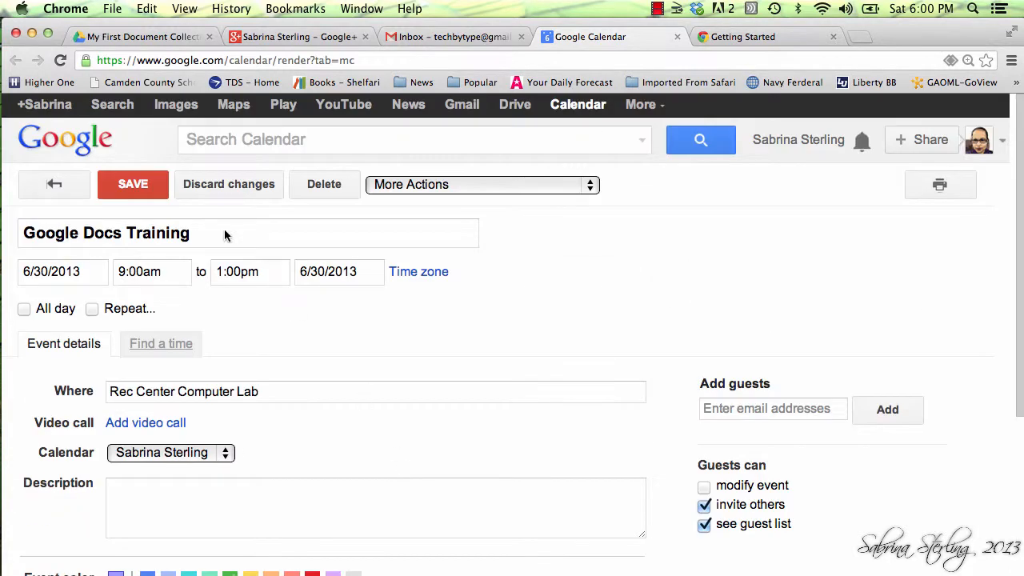
pyautogui.click(133, 184)
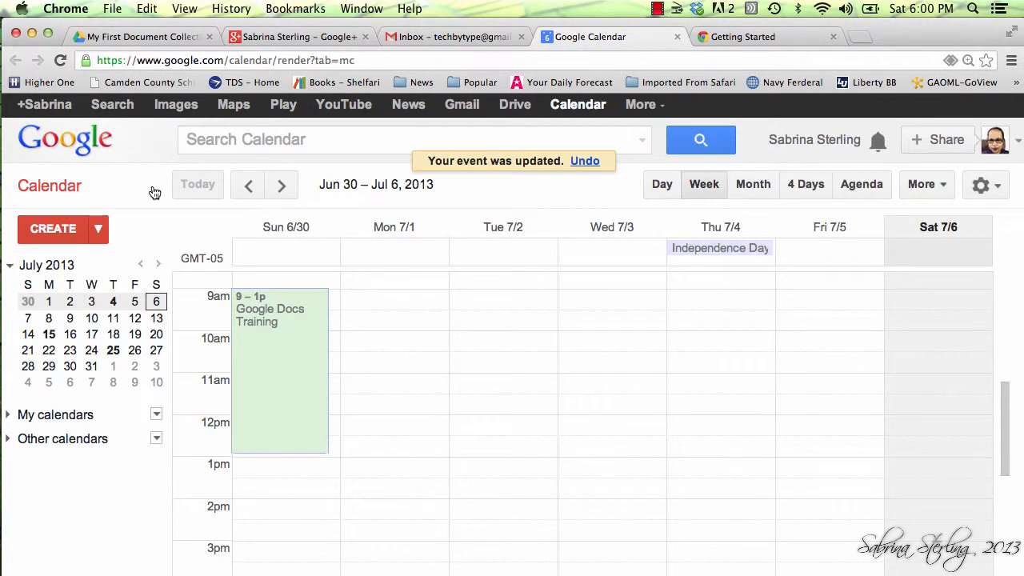